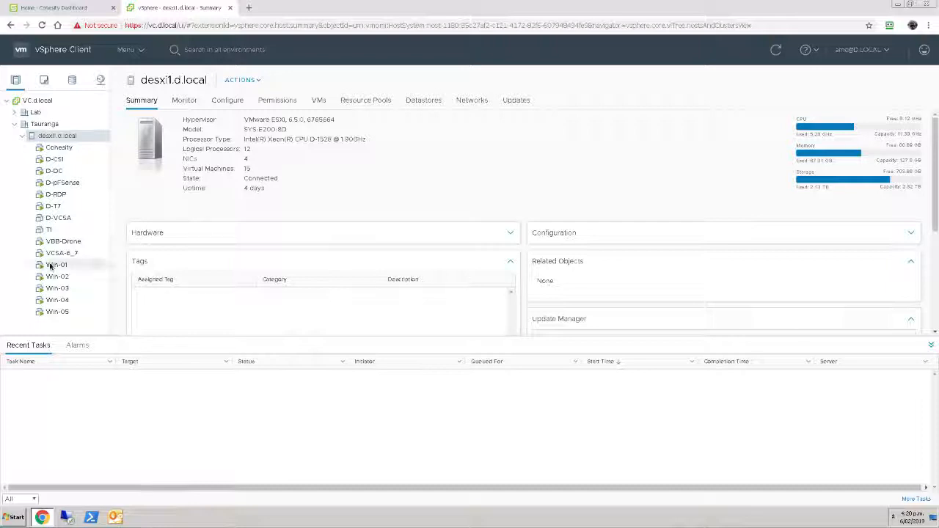
View Win-01's summary, then list desxi1.d.local's datastores: DESXi1-Boot, NVMe-1 and SSD-1.
{"action": "left_click", "coordinate": [56, 264]}
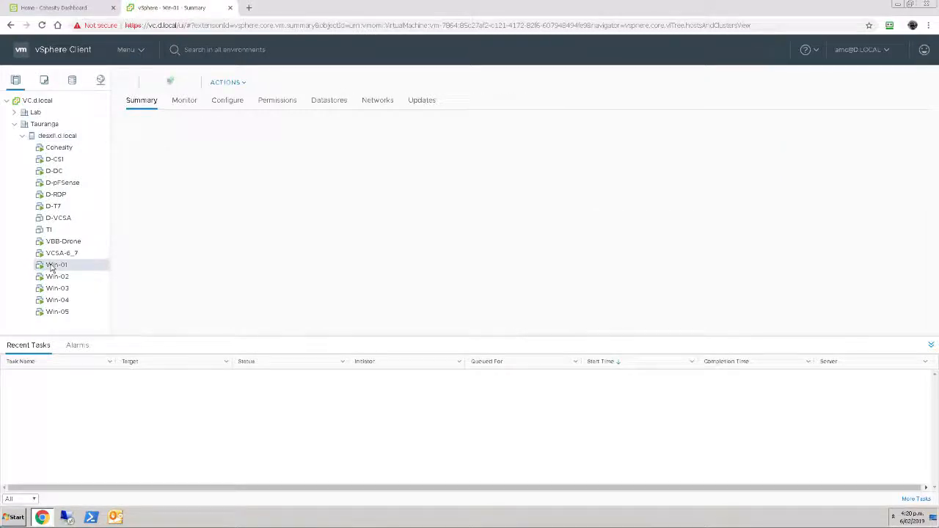
{"action": "left_click", "coordinate": [56, 264]}
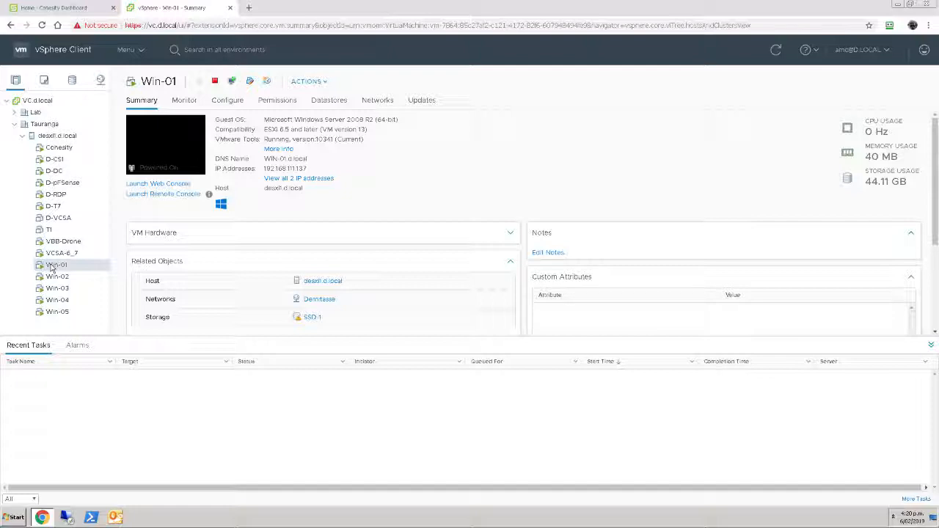
{"action": "mouse_move", "coordinate": [57, 147]}
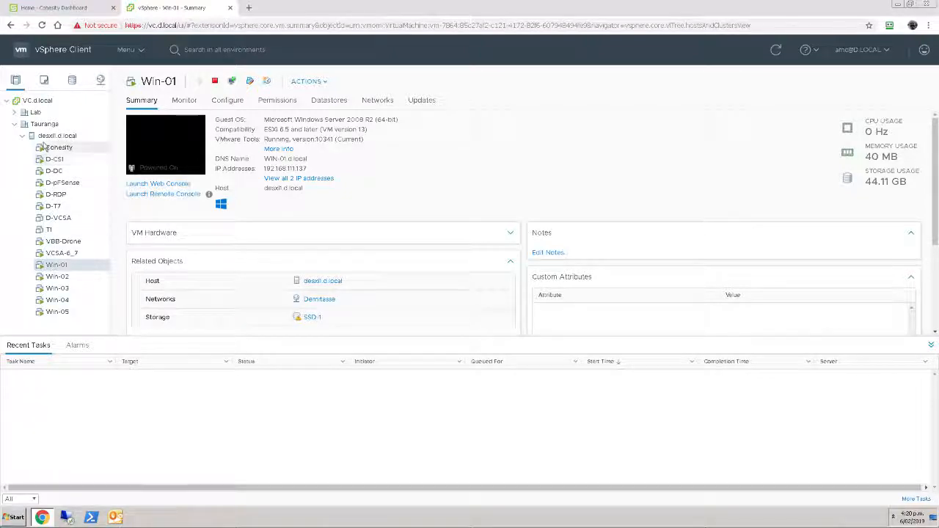
{"action": "left_click", "coordinate": [57, 135]}
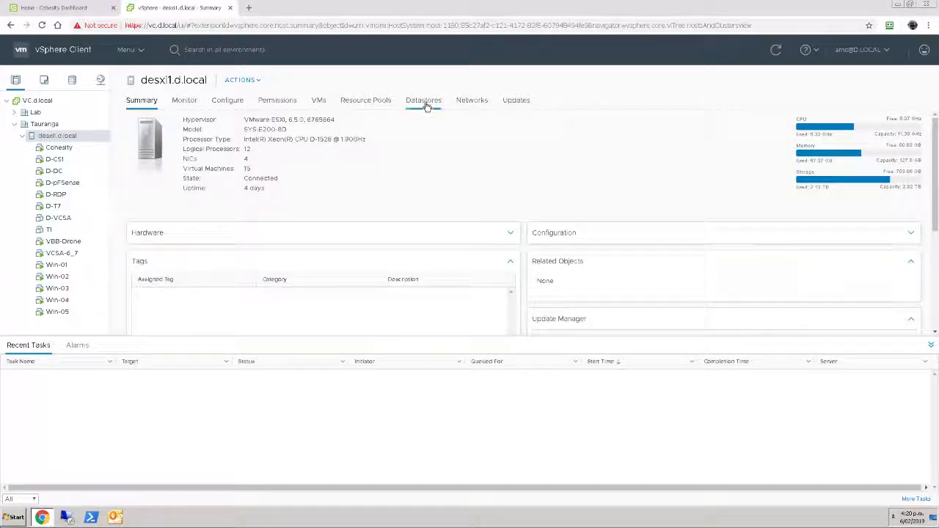
{"action": "left_click", "coordinate": [423, 100]}
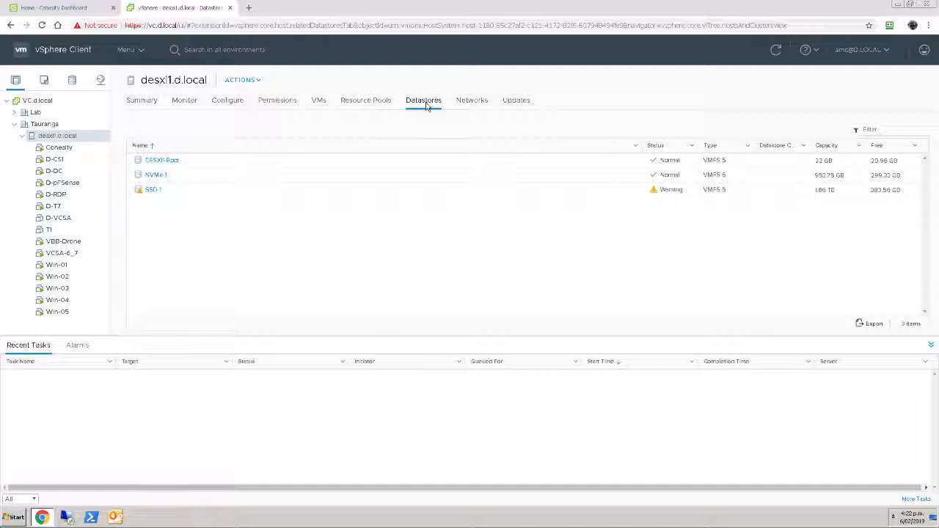
{"action": "mouse_move", "coordinate": [317, 101]}
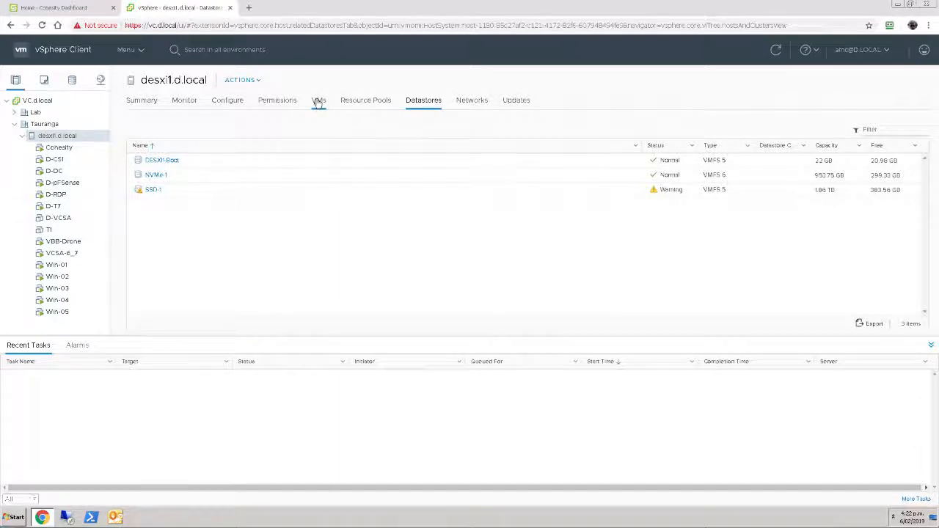
Filter the host's VMs by 'win' and power off Win-01 through Win-05.
{"action": "left_click", "coordinate": [317, 100]}
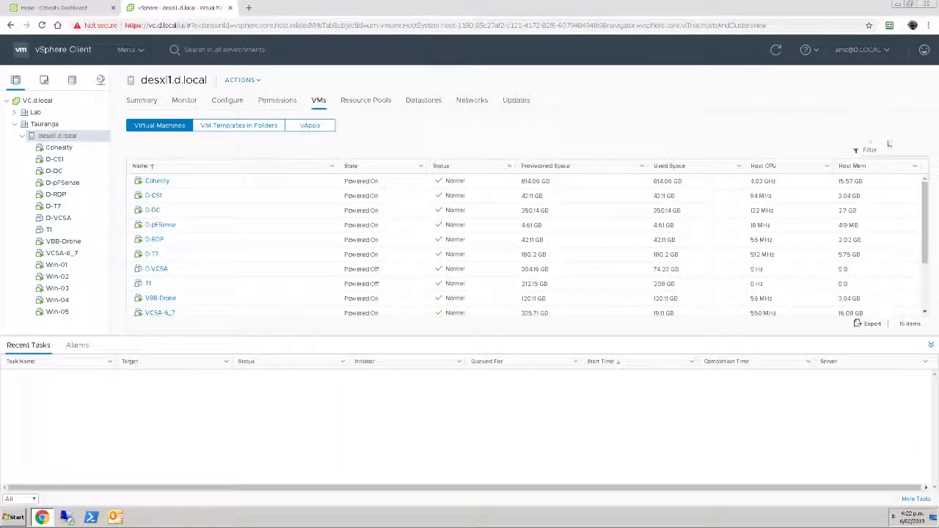
{"action": "left_click", "coordinate": [856, 149]}
{"action": "type", "text": "win"}
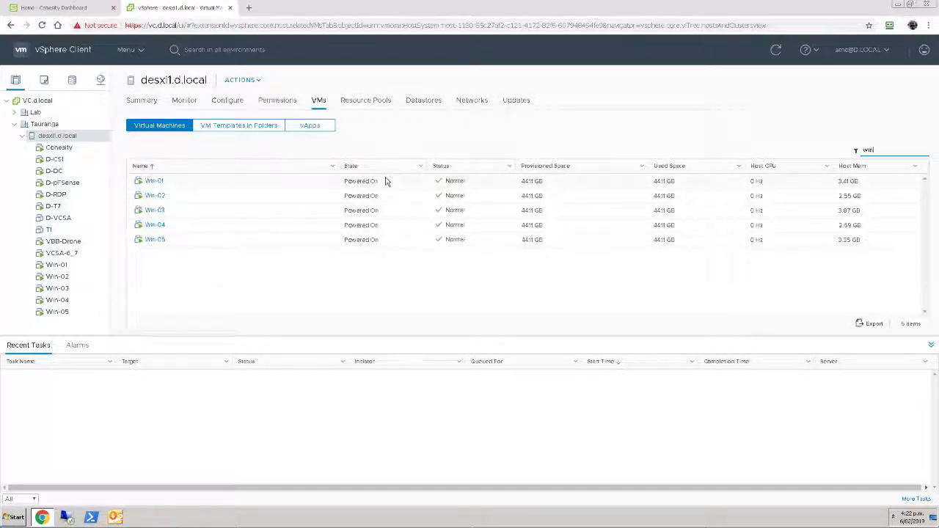
{"action": "left_click", "coordinate": [381, 239]}
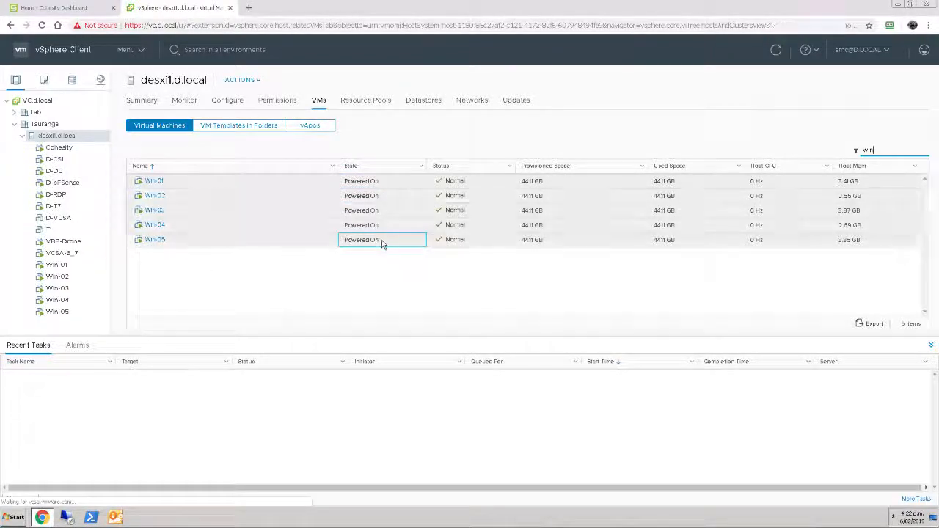
{"action": "right_click", "coordinate": [361, 239]}
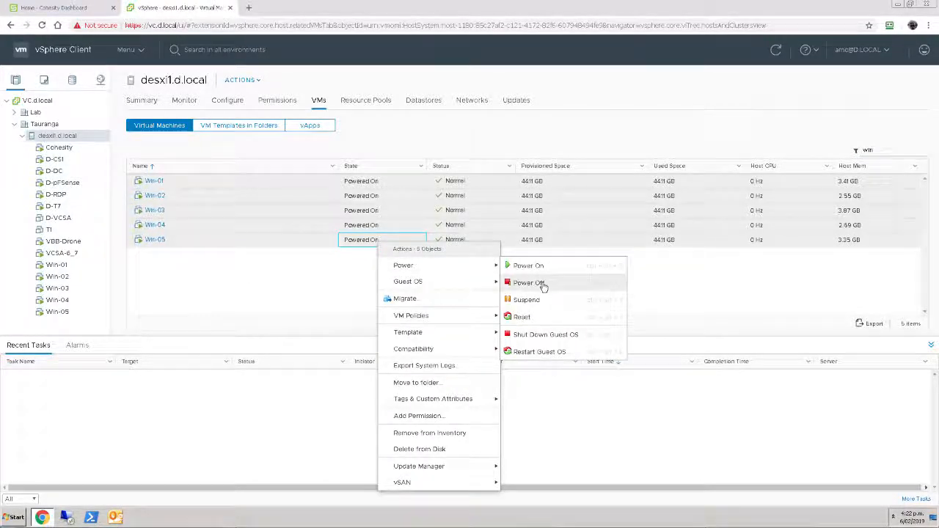
{"action": "left_click", "coordinate": [528, 283]}
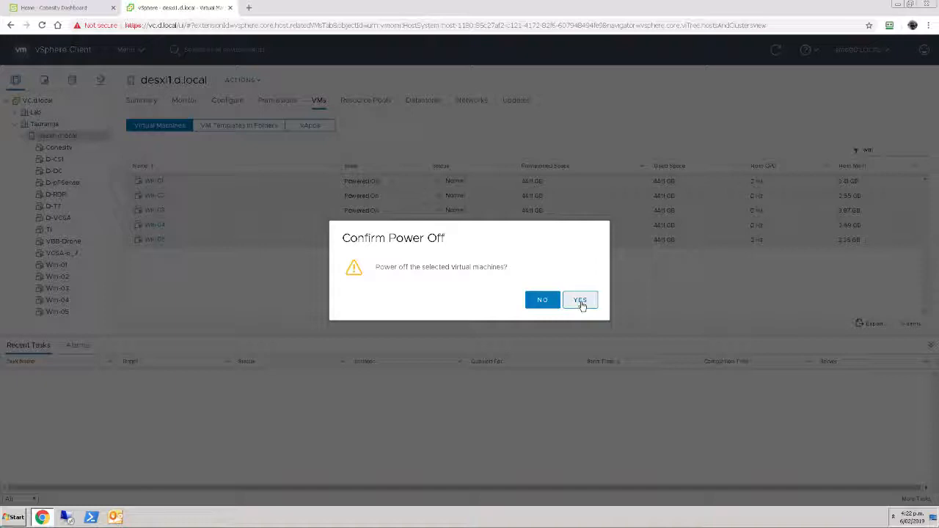
{"action": "left_click", "coordinate": [579, 300]}
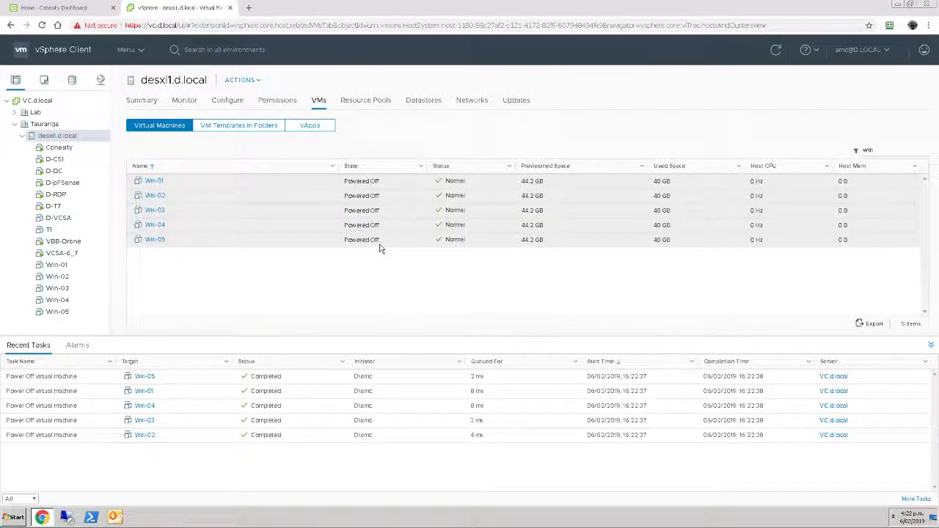
Delete the powered-off Win-01 to Win-05 VMs from disk and refresh to confirm removal.
{"action": "right_click", "coordinate": [380, 247]}
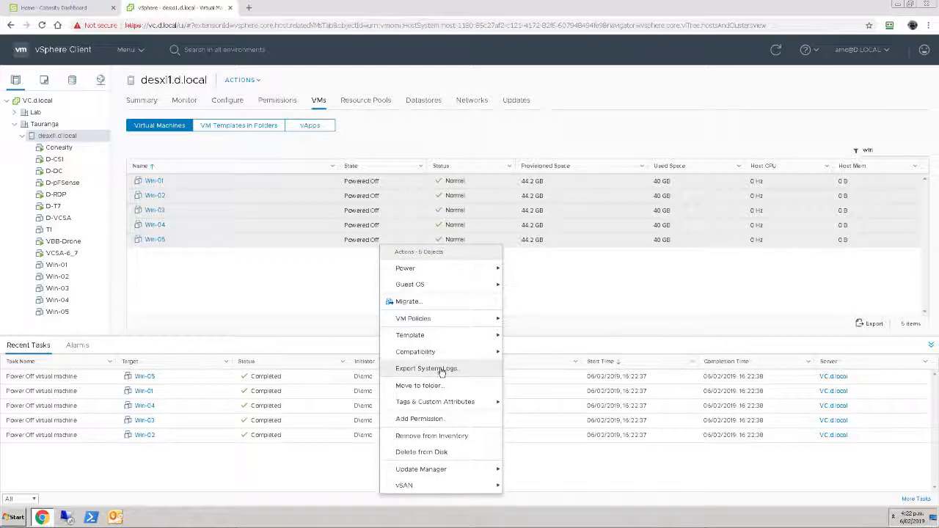
{"action": "left_click", "coordinate": [421, 451]}
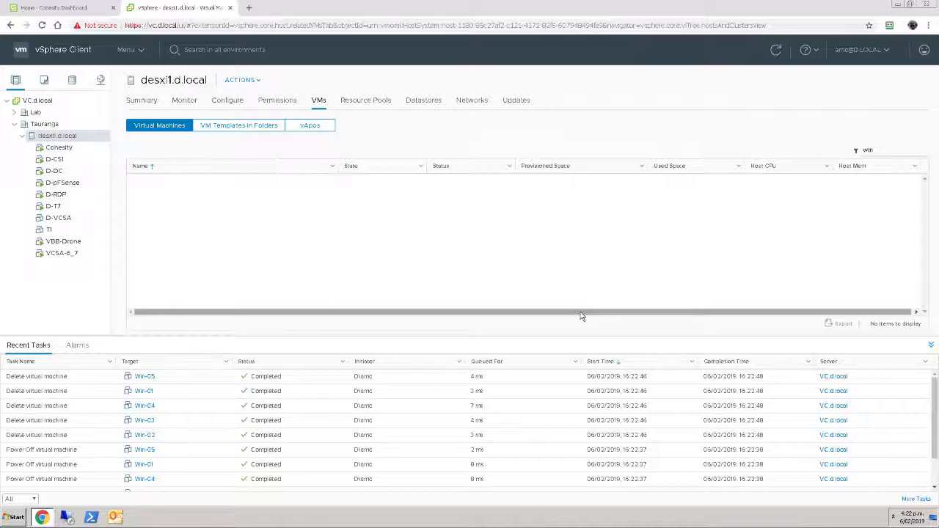
{"action": "mouse_move", "coordinate": [372, 240]}
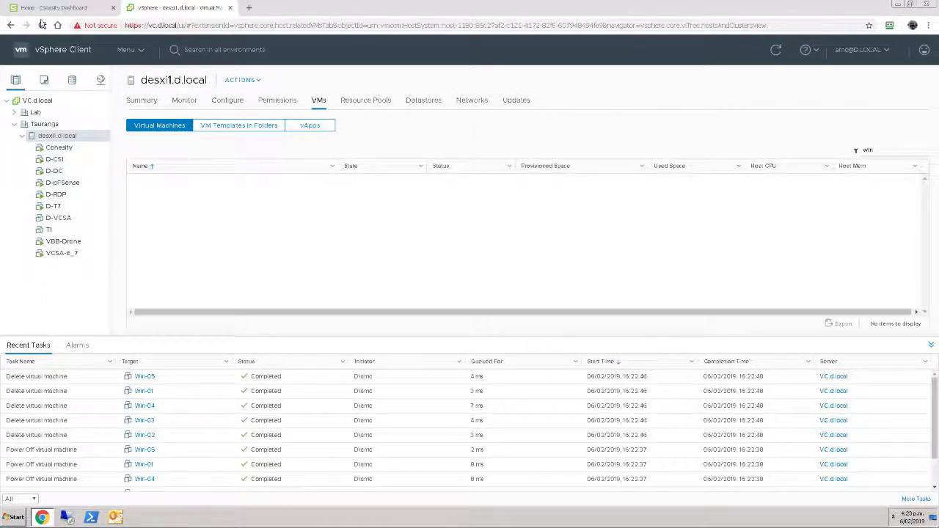
{"action": "left_click", "coordinate": [55, 8]}
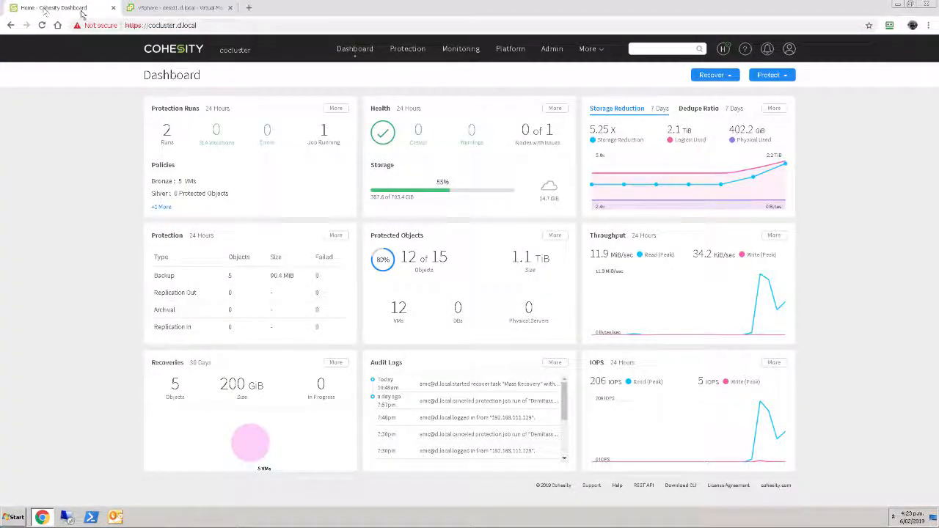
Edit the IMRTest protection job and expand its object list to Win-01 through Win-05.
{"action": "left_click", "coordinate": [407, 48]}
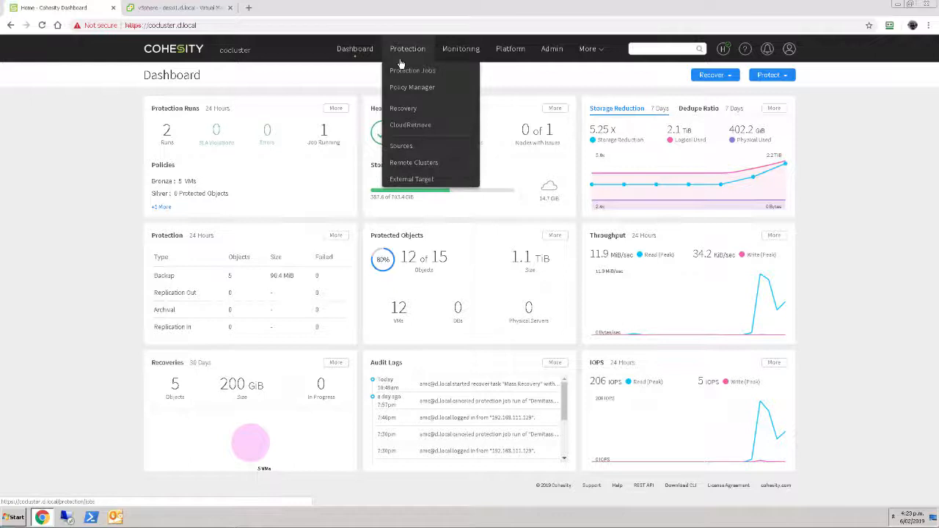
{"action": "left_click", "coordinate": [412, 70]}
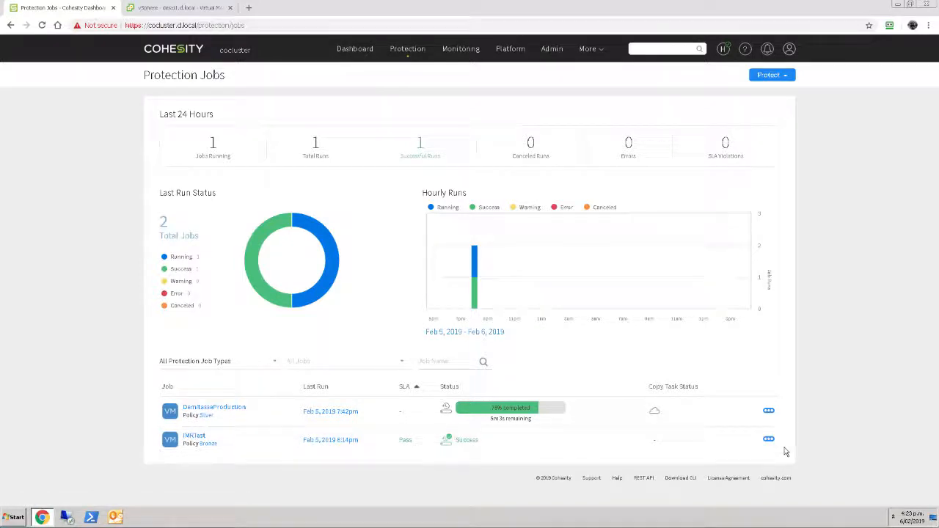
{"action": "left_click", "coordinate": [768, 438]}
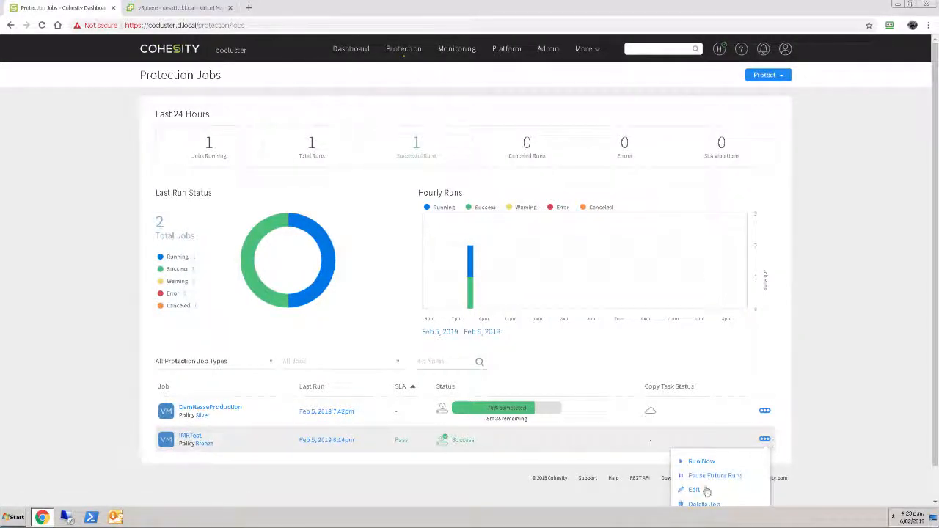
{"action": "left_click", "coordinate": [693, 489]}
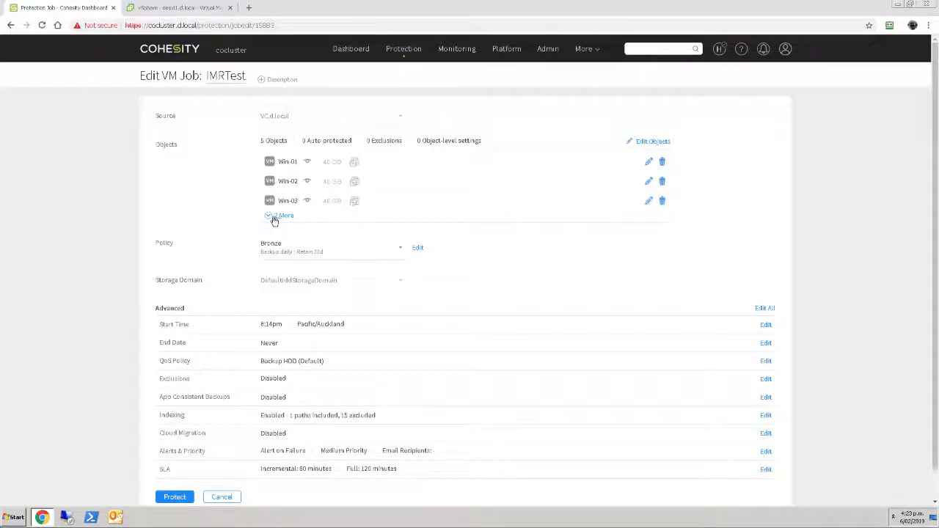
{"action": "left_click", "coordinate": [283, 215]}
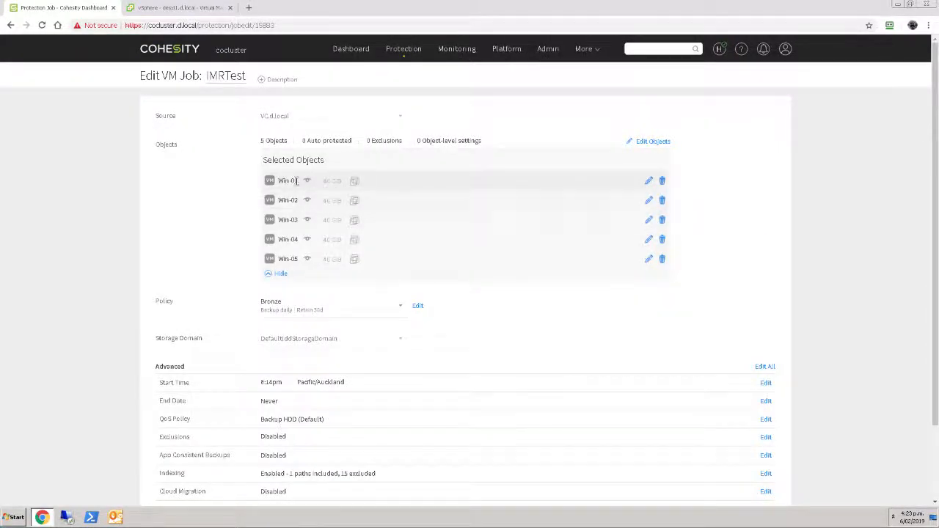
{"action": "mouse_move", "coordinate": [42, 268]}
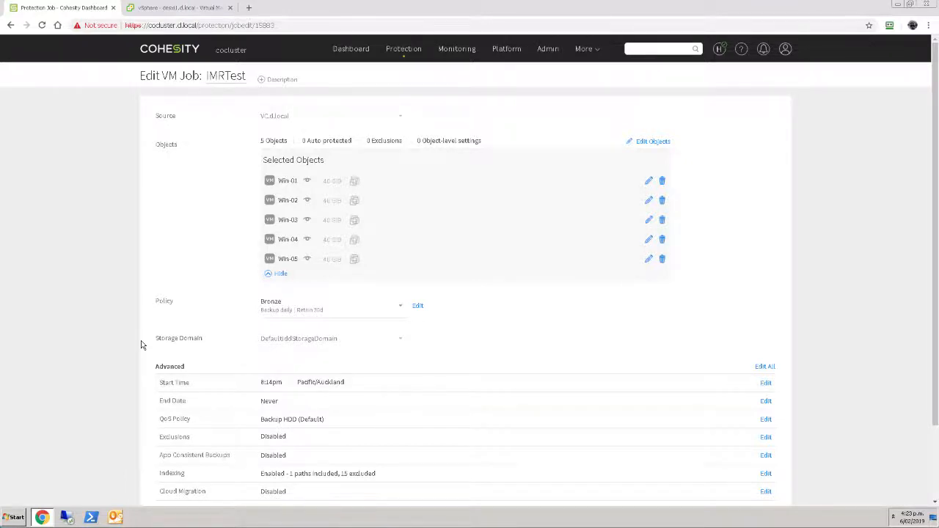
{"action": "mouse_move", "coordinate": [351, 48]}
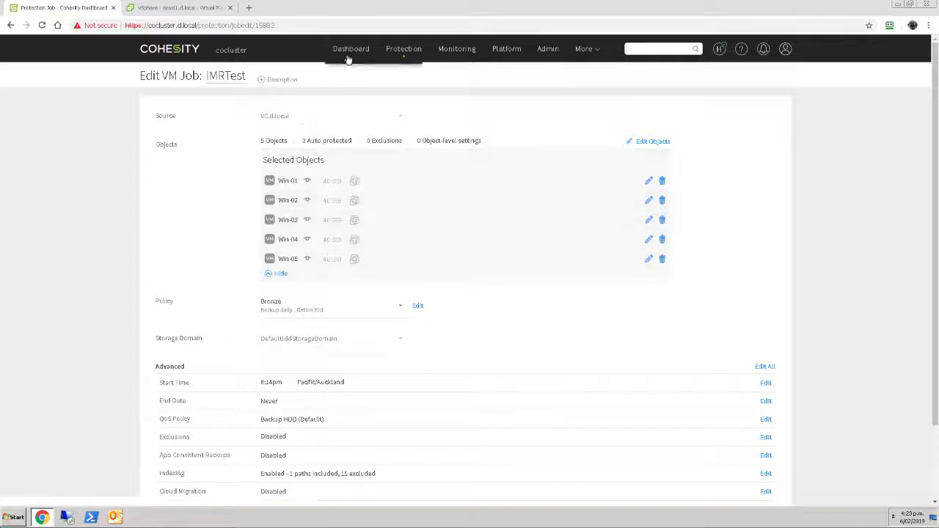
Go to Protection > Recovery and expand the Recover dropdown of recovery types.
{"action": "left_click", "coordinate": [403, 49]}
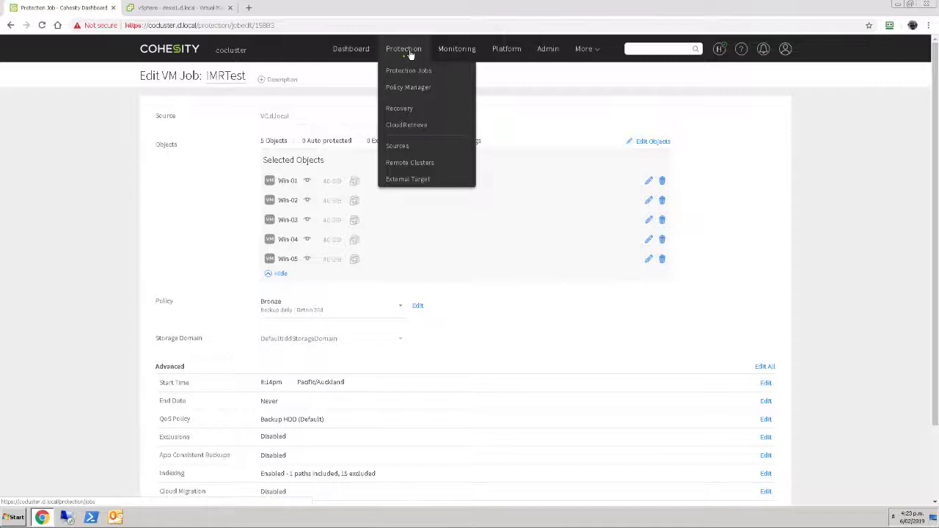
{"action": "mouse_move", "coordinate": [399, 108]}
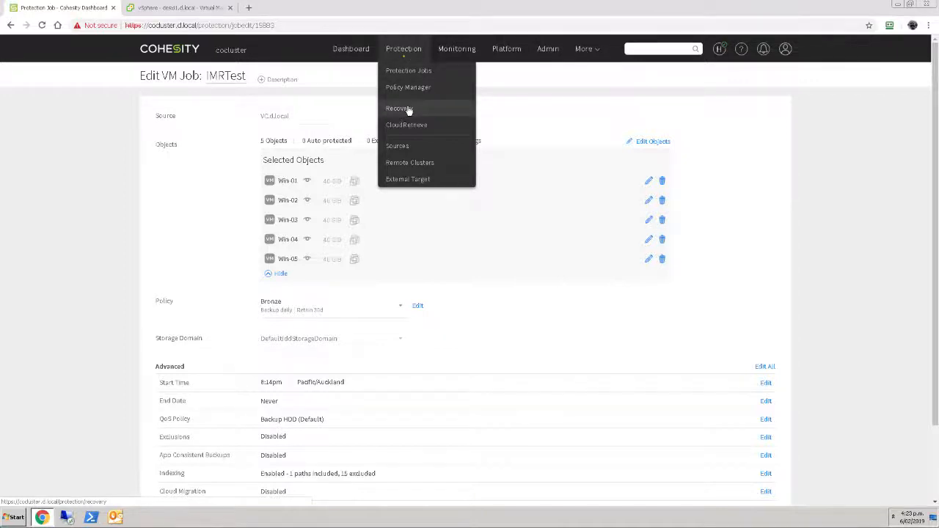
{"action": "left_click", "coordinate": [398, 108]}
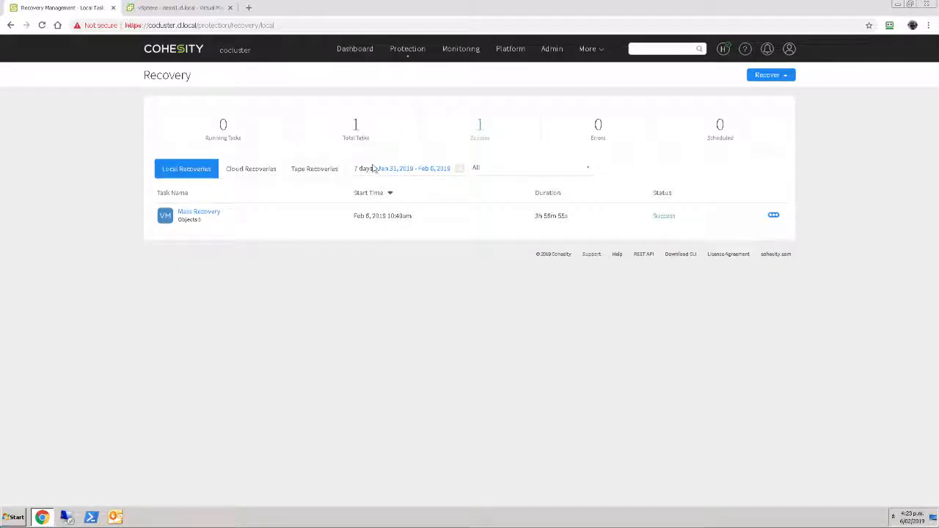
{"action": "mouse_move", "coordinate": [453, 227]}
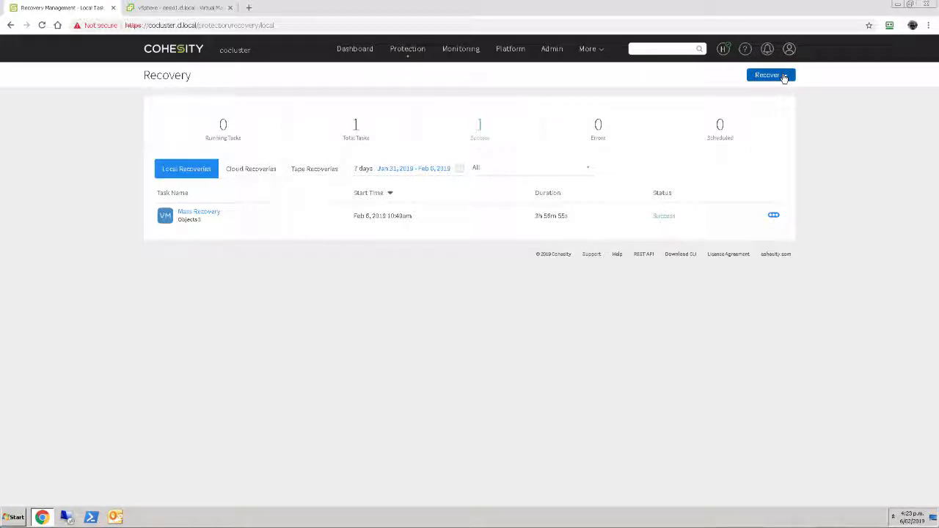
{"action": "left_click", "coordinate": [770, 74]}
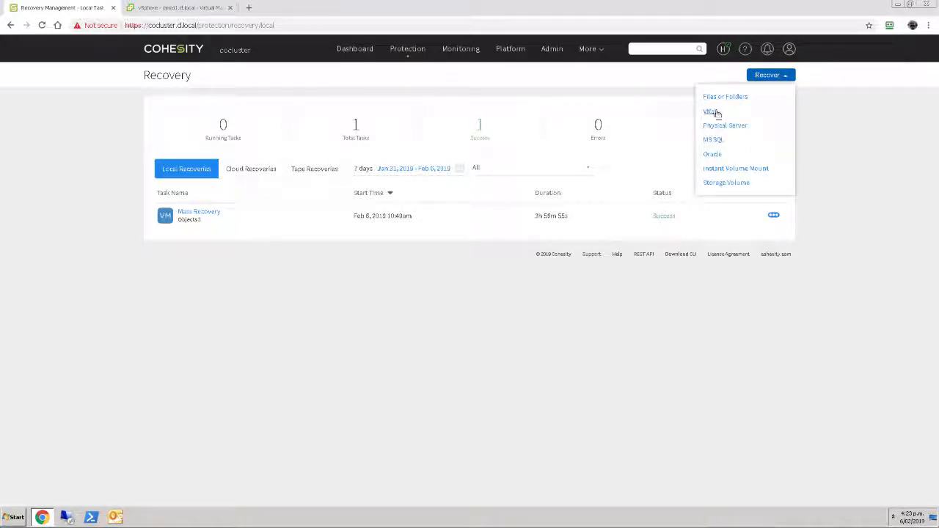
Start a VM recovery, search 'win', select Win-01 to Win-05 from IMRTest, and continue.
{"action": "left_click", "coordinate": [709, 111]}
{"action": "type", "text": "win"}
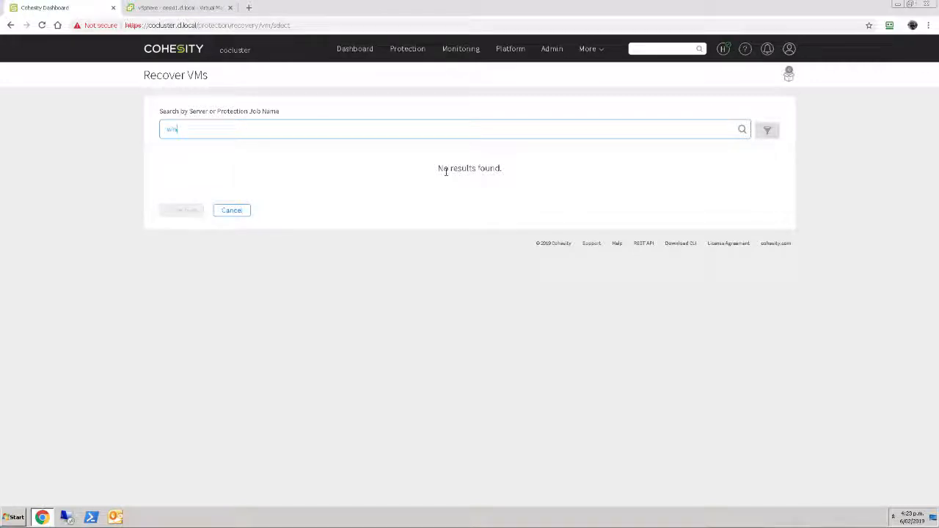
{"action": "left_click", "coordinate": [741, 129]}
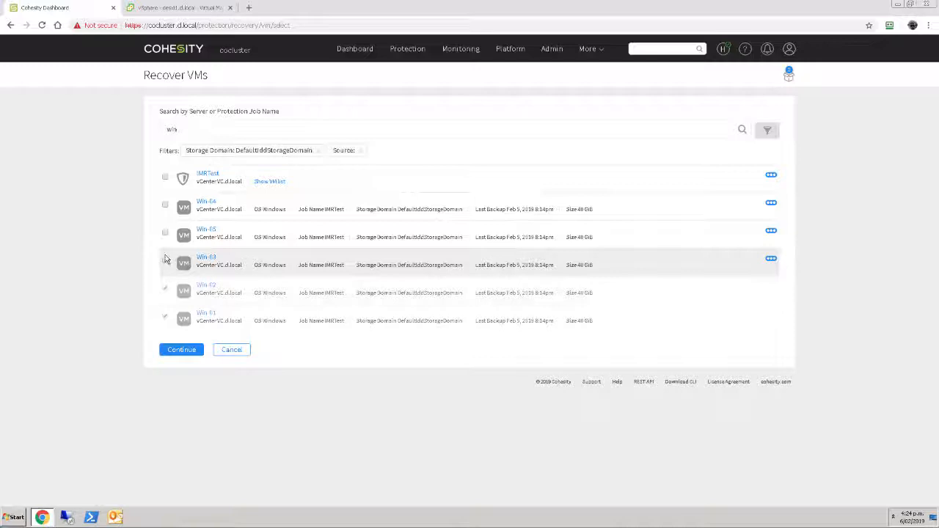
{"action": "left_click", "coordinate": [165, 209]}
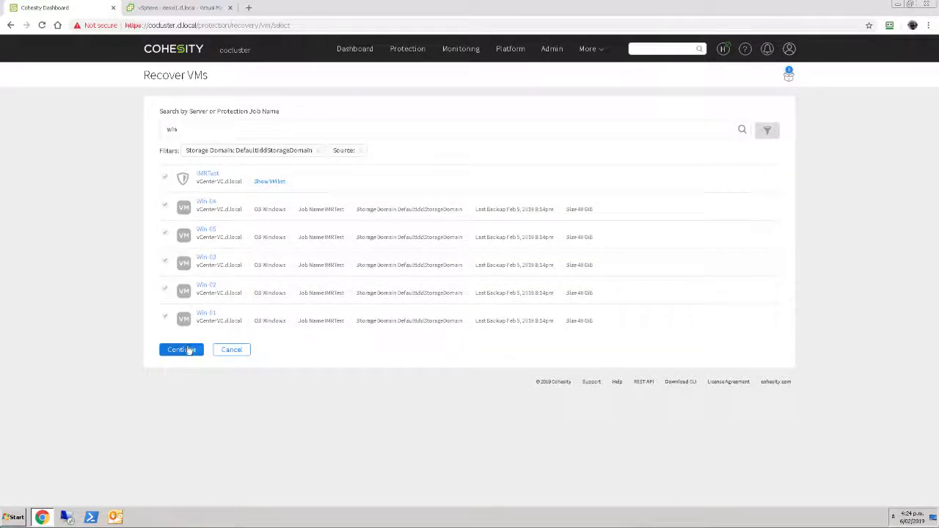
{"action": "left_click", "coordinate": [182, 349]}
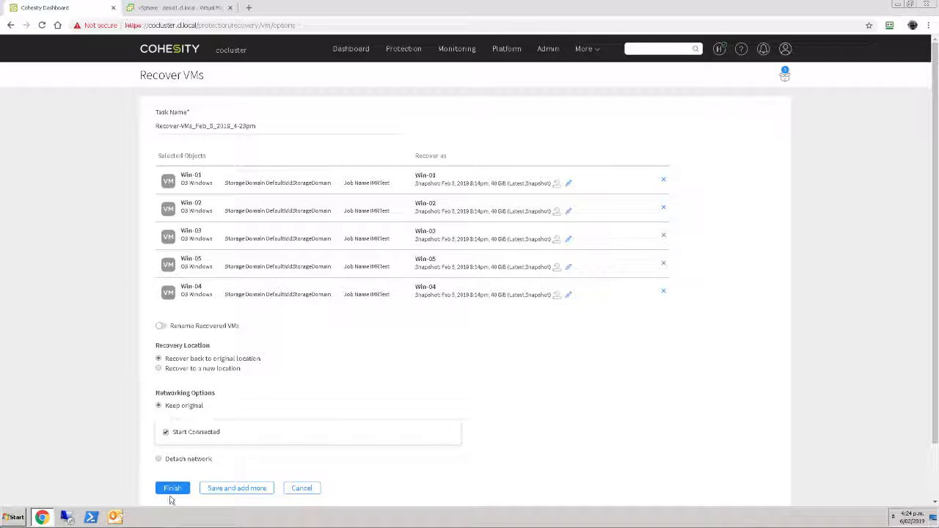
Submit the Recover-VMs task restoring Win-01 to Win-05 to their original location.
{"action": "left_click", "coordinate": [171, 488]}
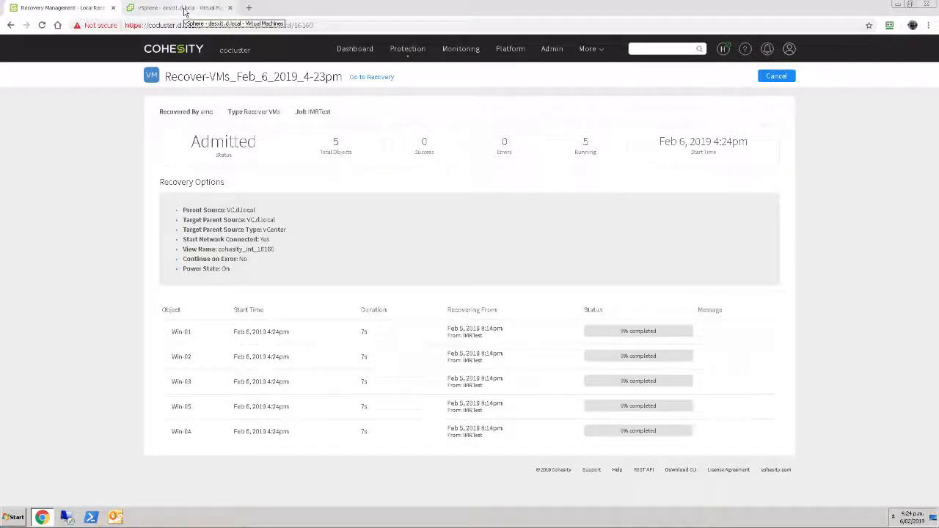
Check desxi1's datastores for the Cohesity NFS datastore, refreshing until Win-01 to Win-05 reappear.
{"action": "left_click", "coordinate": [180, 8]}
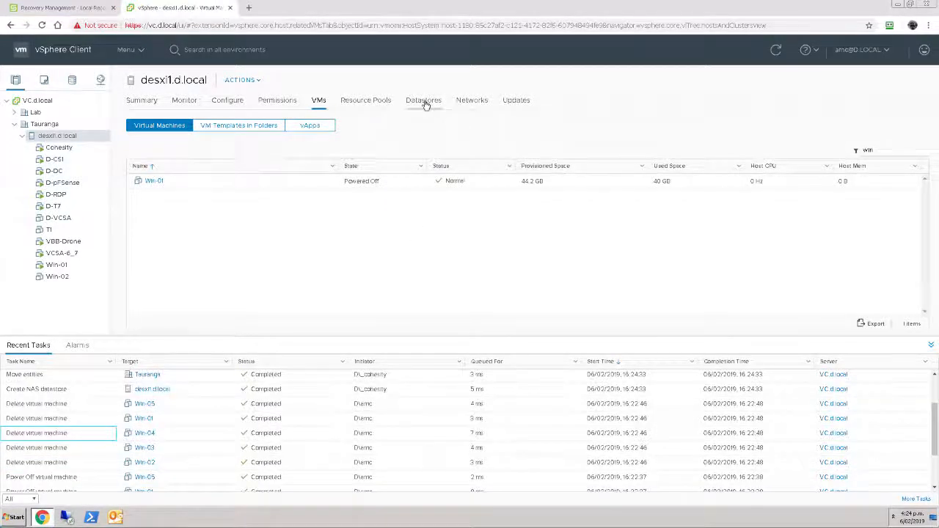
{"action": "left_click", "coordinate": [423, 100]}
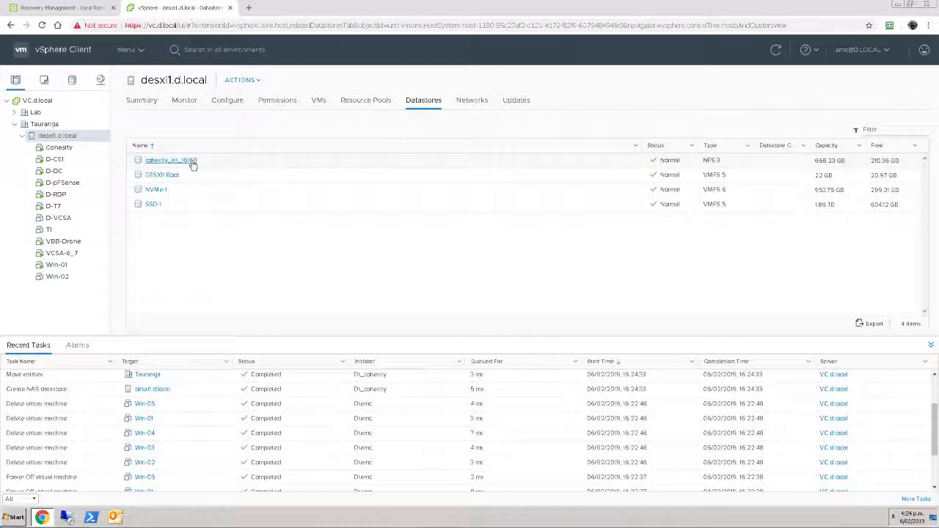
{"action": "mouse_move", "coordinate": [171, 160]}
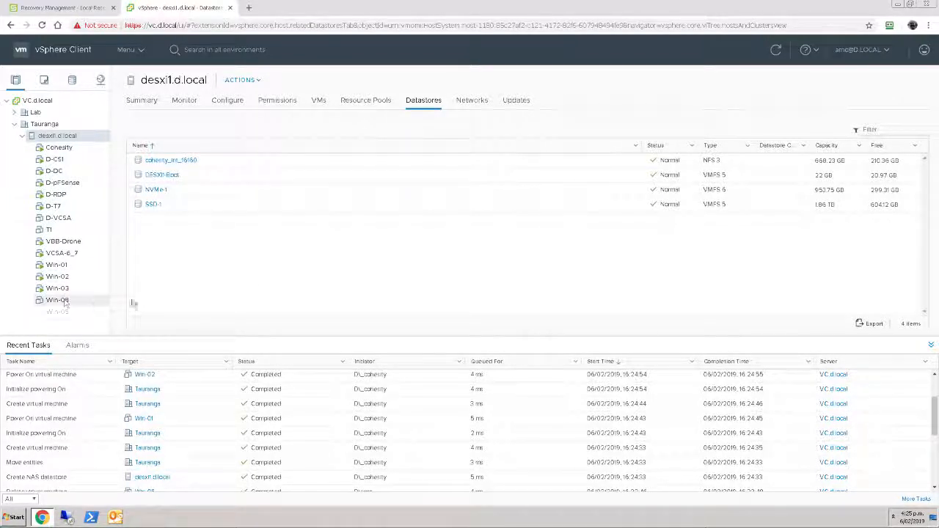
{"action": "left_click", "coordinate": [775, 49]}
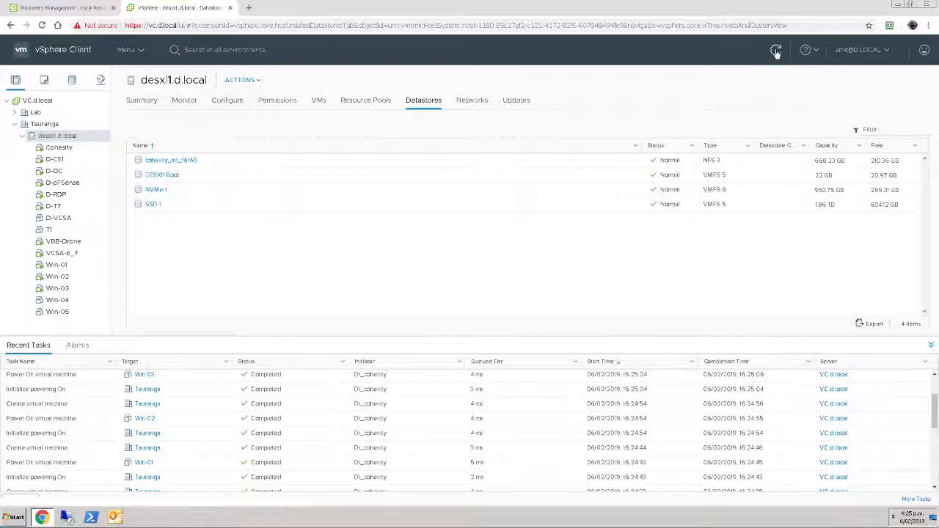
{"action": "left_click", "coordinate": [775, 49]}
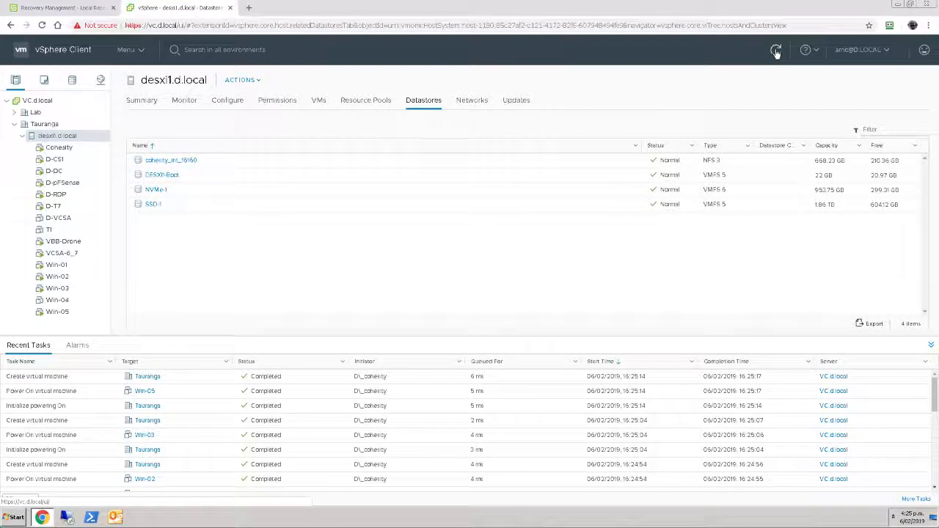
{"action": "left_click", "coordinate": [775, 50]}
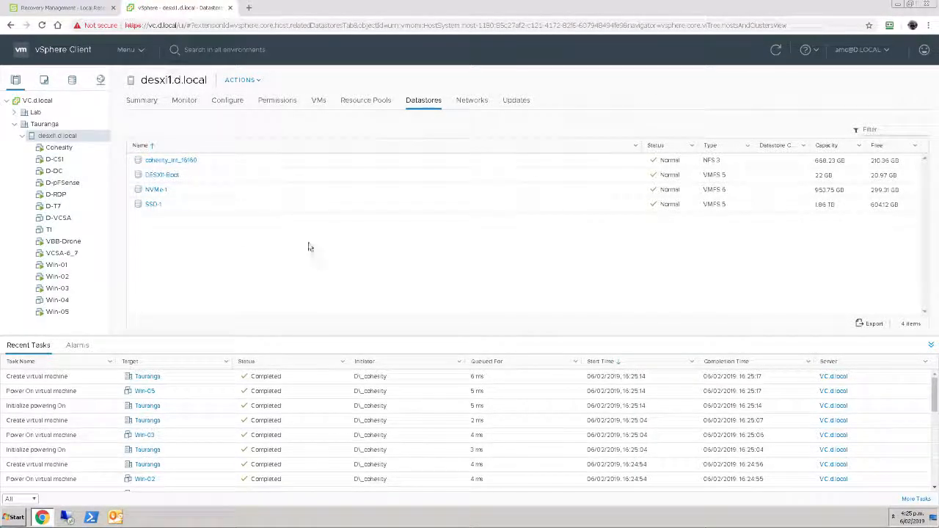
{"action": "mouse_move", "coordinate": [189, 229]}
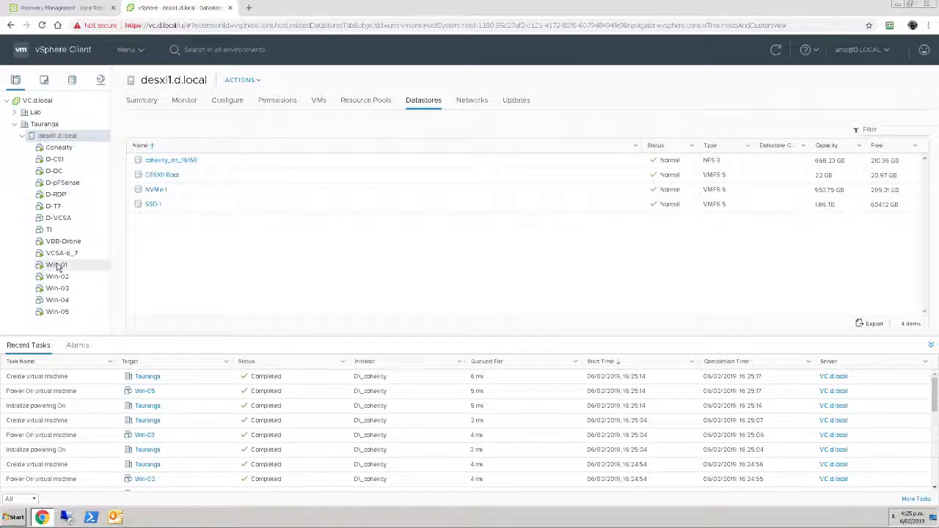
{"action": "left_click", "coordinate": [56, 264]}
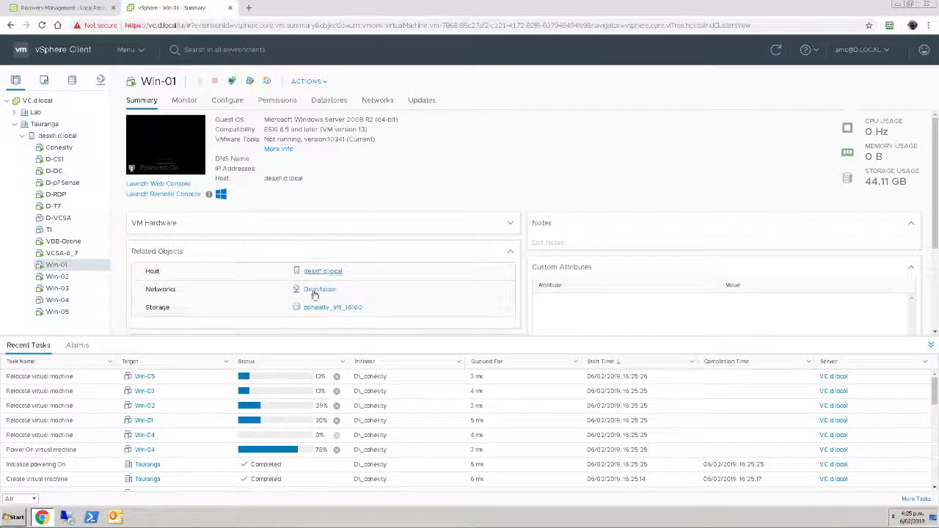
{"action": "mouse_move", "coordinate": [332, 307]}
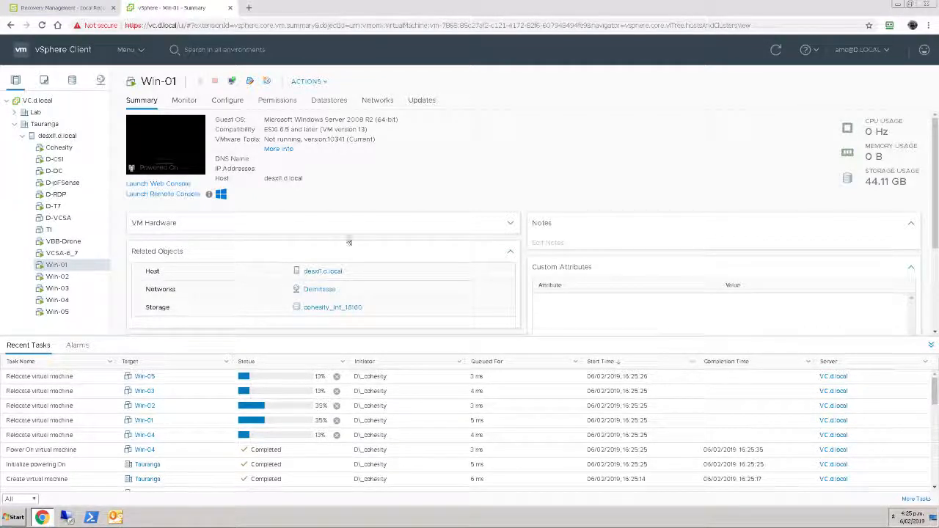
{"action": "mouse_move", "coordinate": [368, 223]}
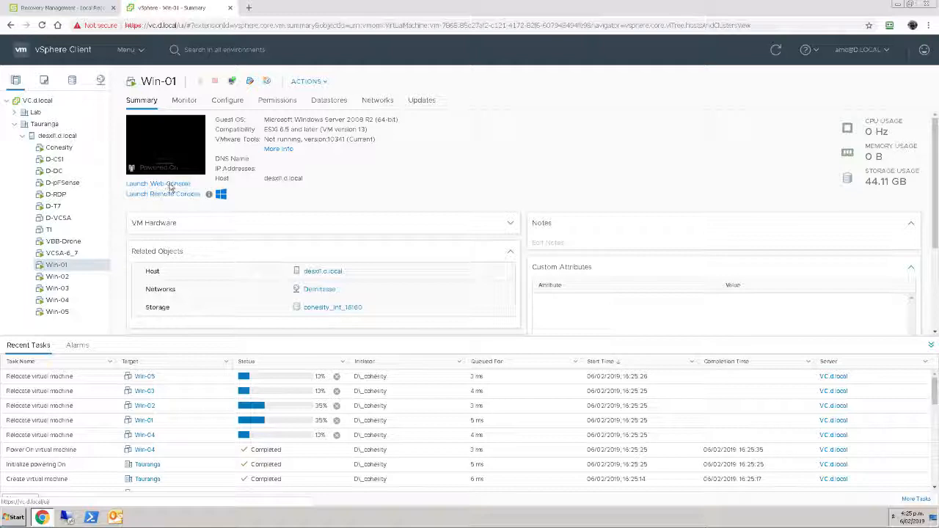
Launch a web console for Win-01, then return to its vSphere summary.
{"action": "left_click", "coordinate": [158, 183]}
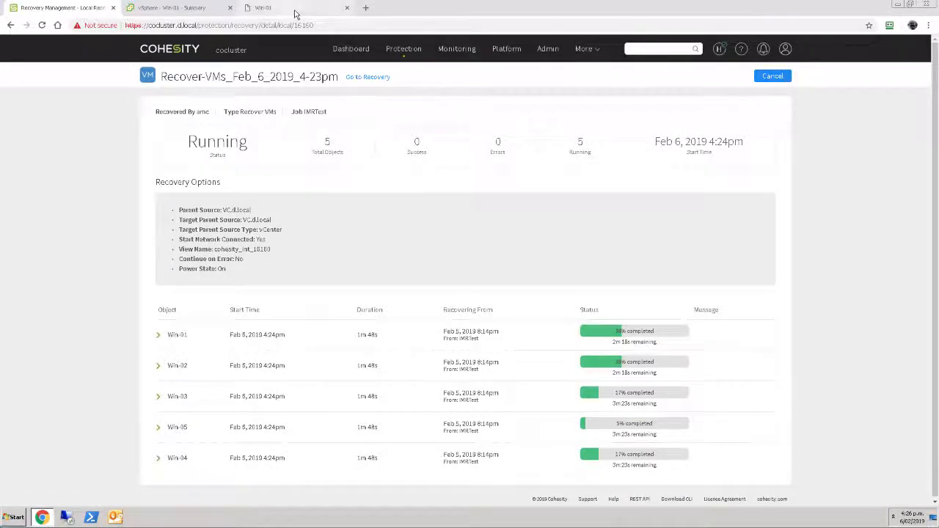
{"action": "left_click", "coordinate": [176, 8]}
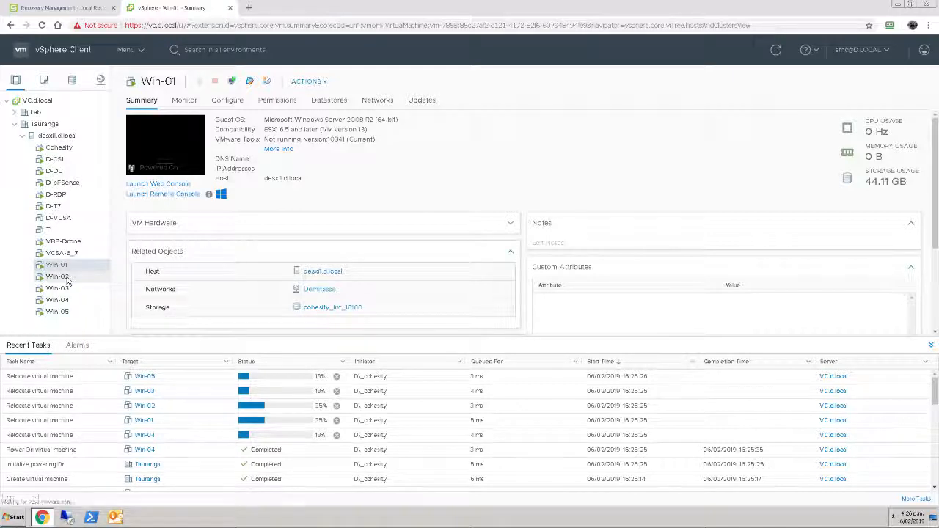
{"action": "left_click", "coordinate": [57, 277]}
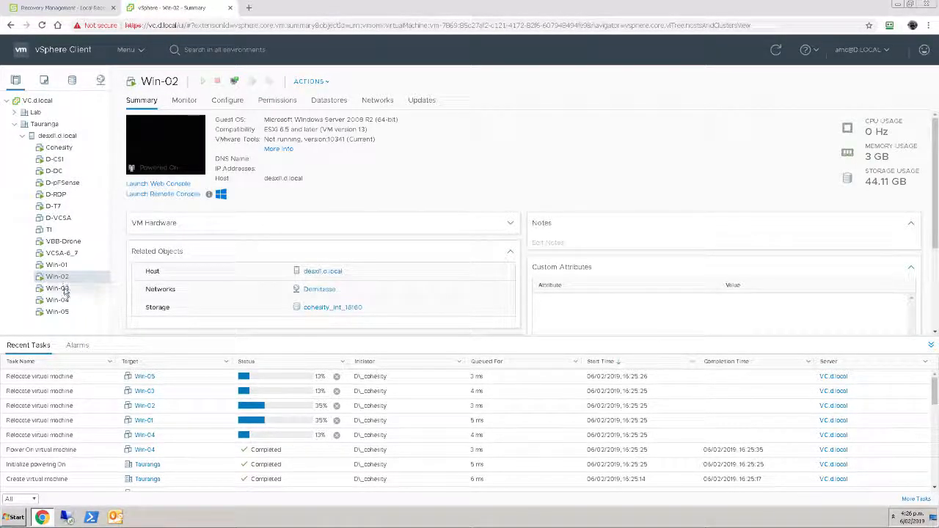
{"action": "left_click", "coordinate": [56, 287]}
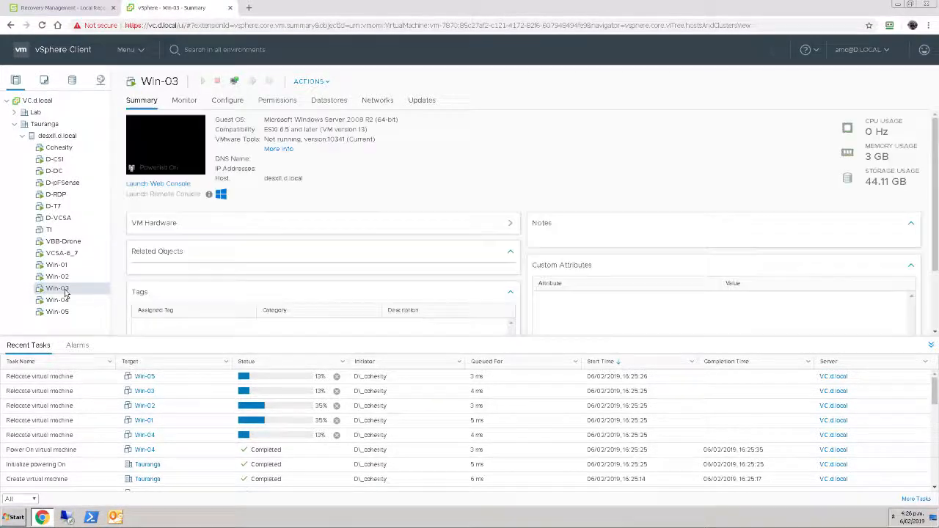
{"action": "left_click", "coordinate": [509, 250]}
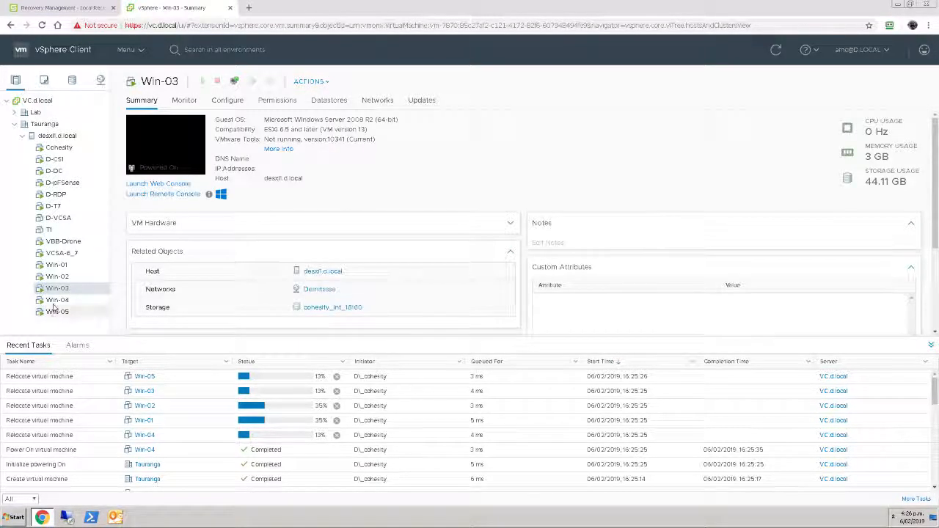
{"action": "left_click", "coordinate": [56, 300]}
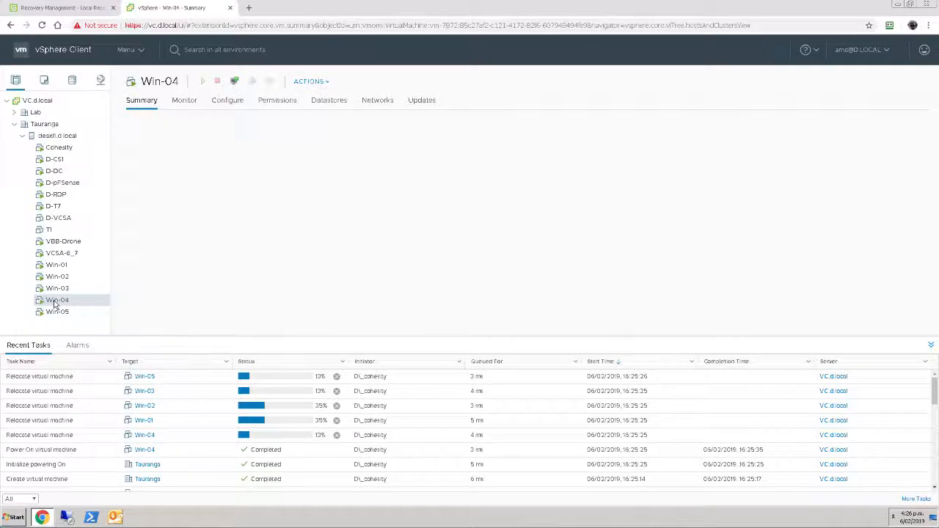
{"action": "left_click", "coordinate": [57, 300]}
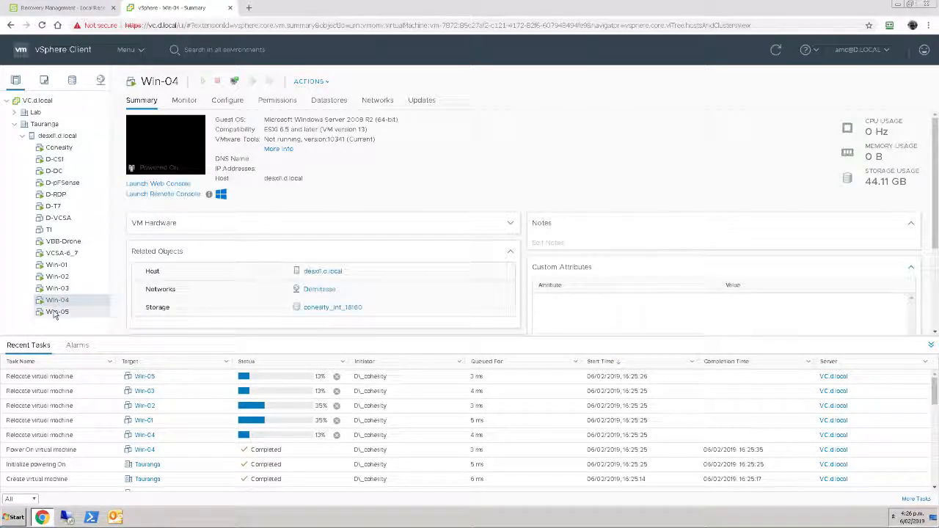
{"action": "left_click", "coordinate": [57, 310]}
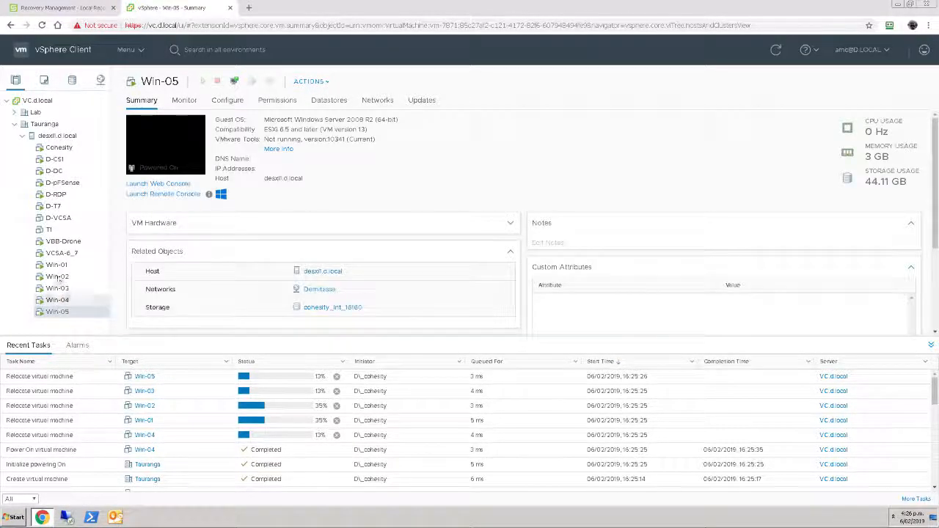
{"action": "left_click", "coordinate": [55, 264]}
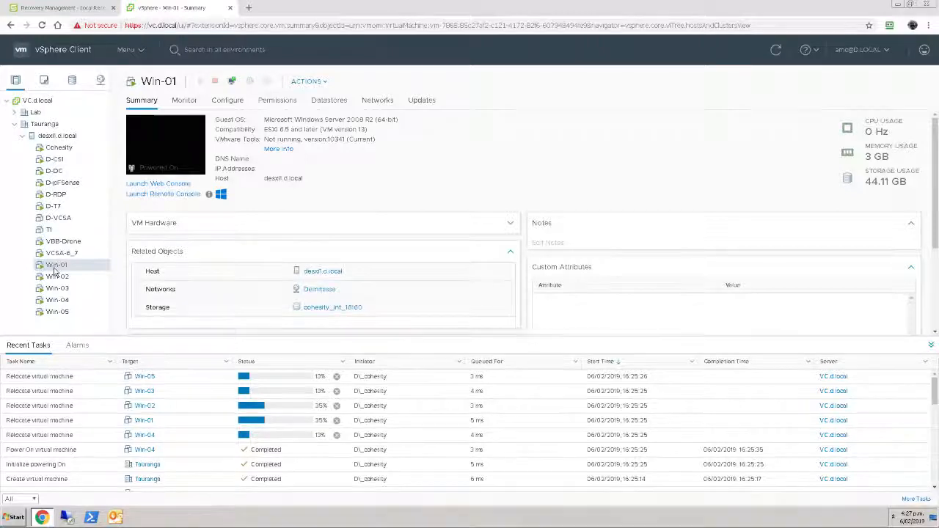
Open Win-01's browser-based Web Console, then check the Cohesity recovery task page.
{"action": "left_click", "coordinate": [158, 184]}
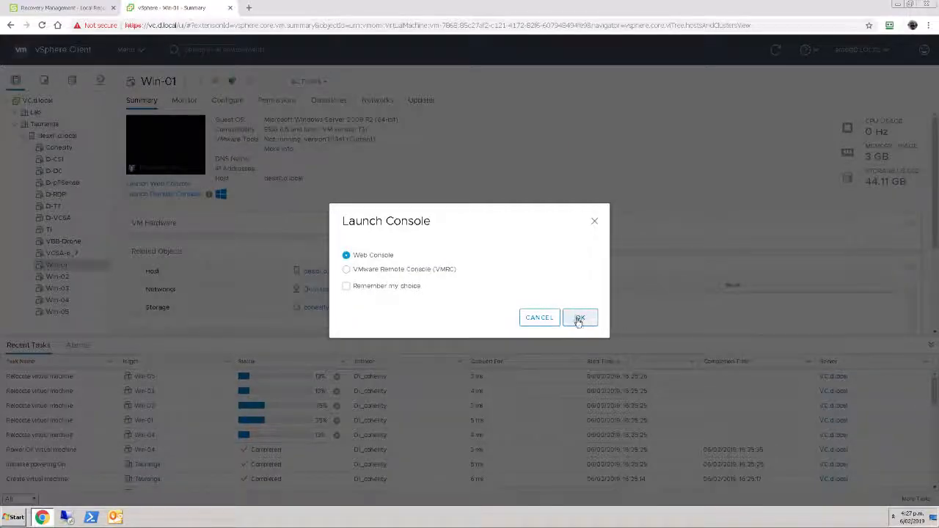
{"action": "left_click", "coordinate": [579, 317]}
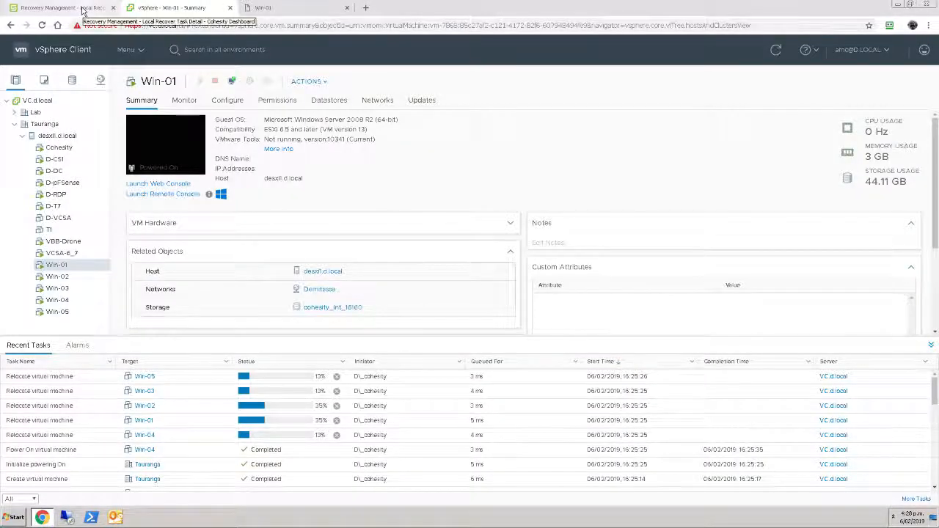
{"action": "left_click", "coordinate": [59, 7]}
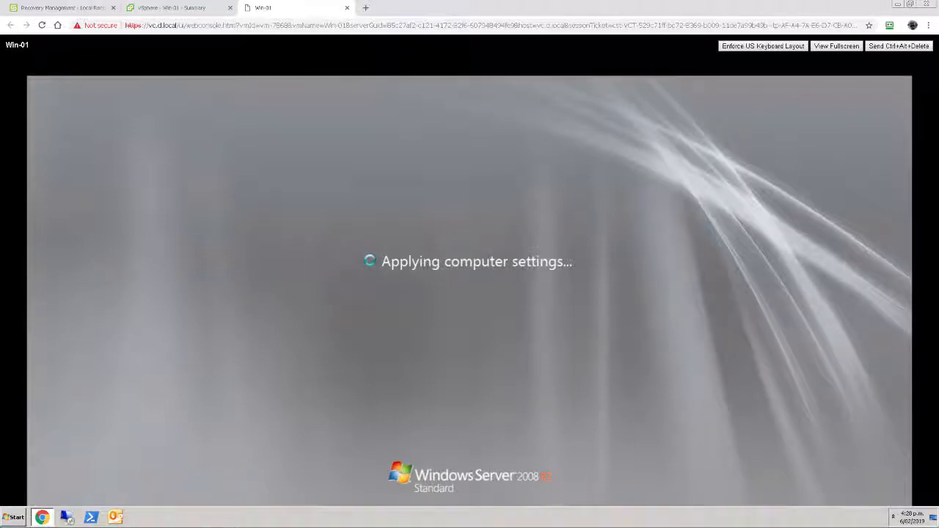
{"action": "left_click", "coordinate": [179, 7]}
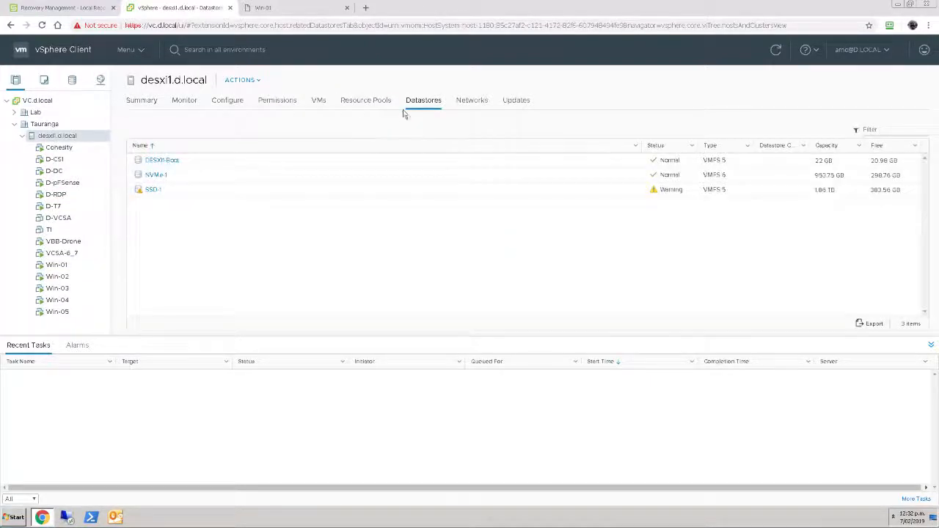
{"action": "mouse_move", "coordinate": [264, 243]}
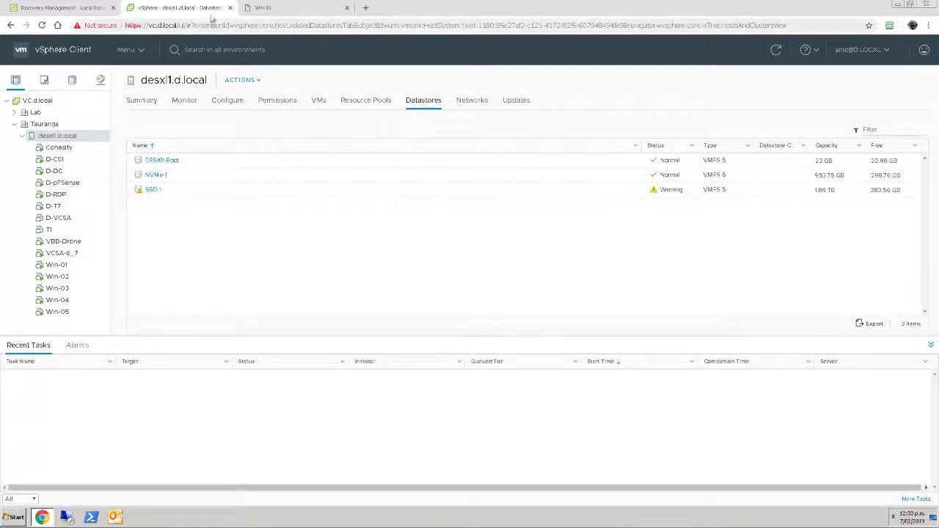
Close the Win-01 web console tab, returning to the desxi1 datastore list.
{"action": "left_click", "coordinate": [293, 7]}
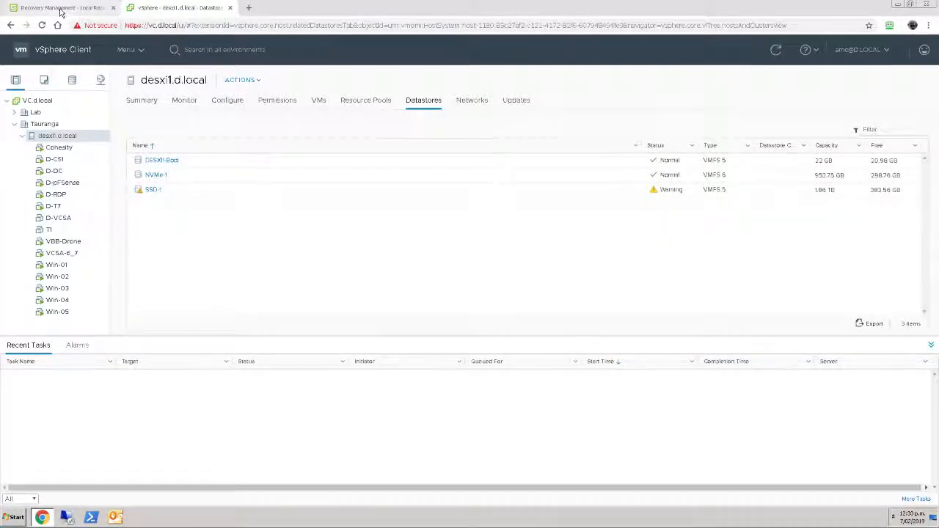
View the Cohesity Mass Recovery task showing Success for all five Win VMs.
{"action": "left_click", "coordinate": [59, 7]}
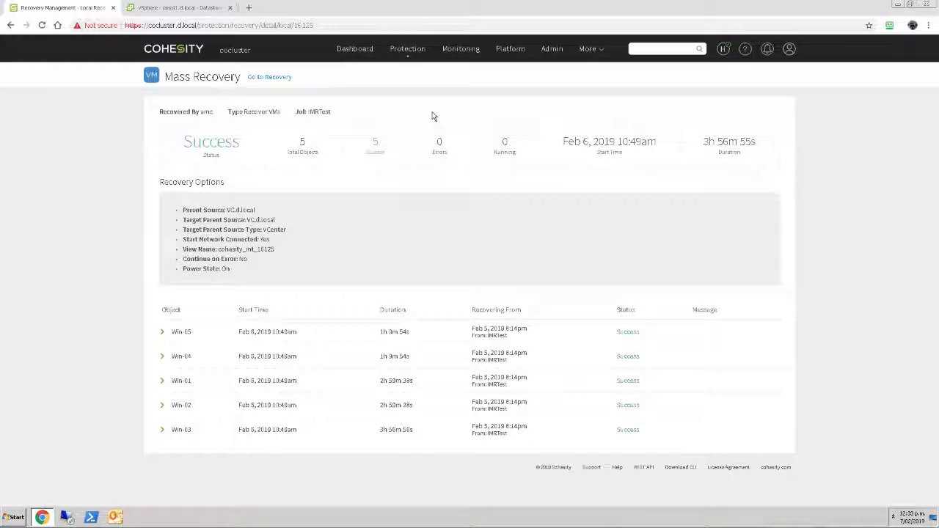
{"action": "mouse_move", "coordinate": [319, 283]}
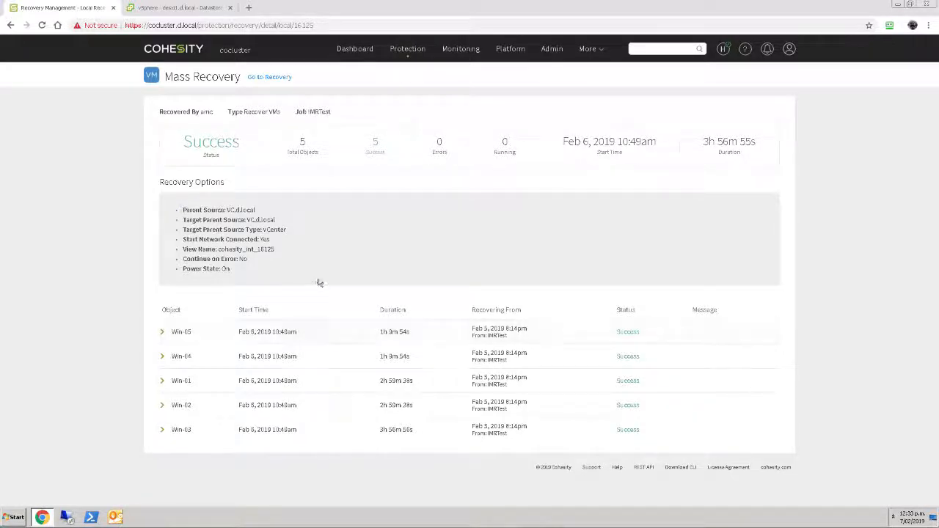
{"action": "mouse_move", "coordinate": [360, 275]}
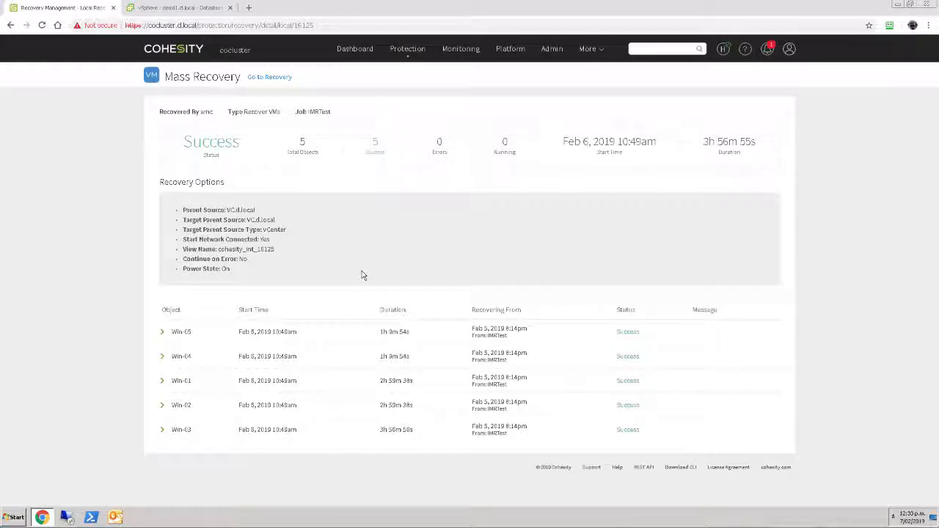
{"action": "mouse_move", "coordinate": [393, 234]}
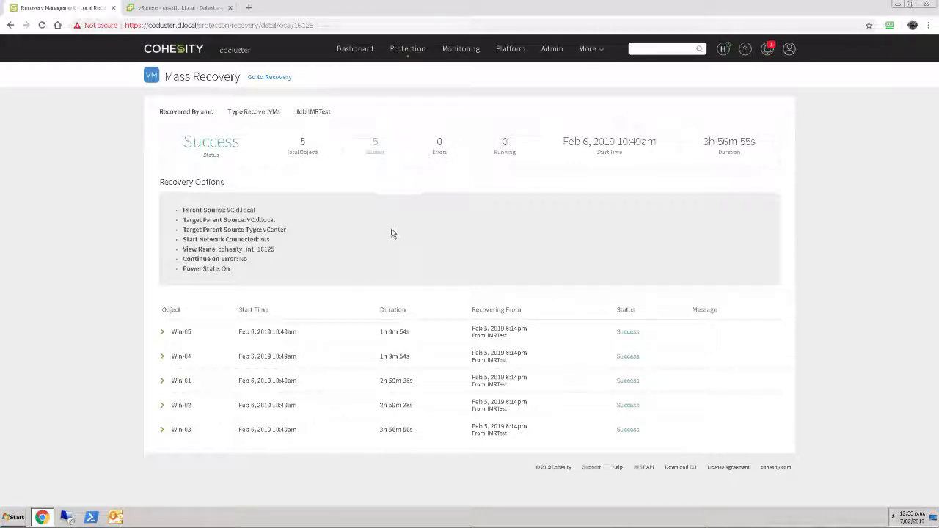
{"action": "left_click", "coordinate": [407, 49]}
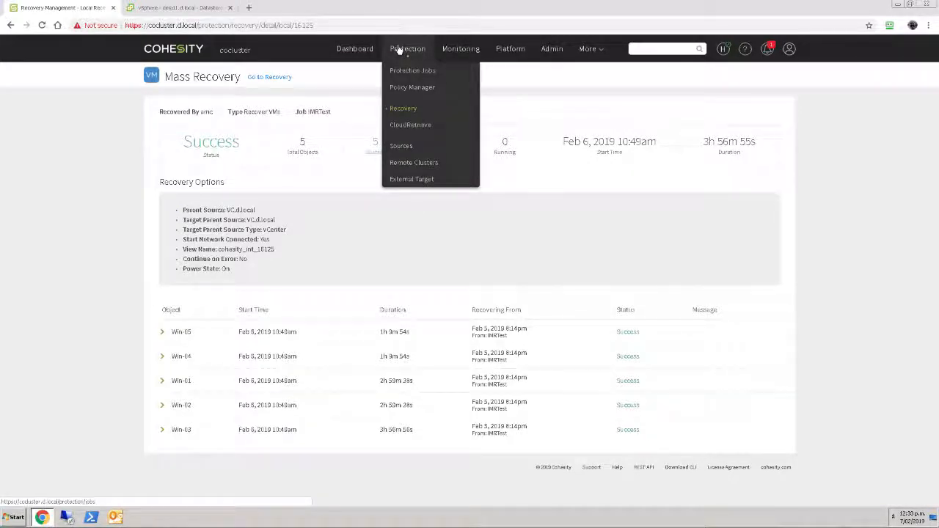